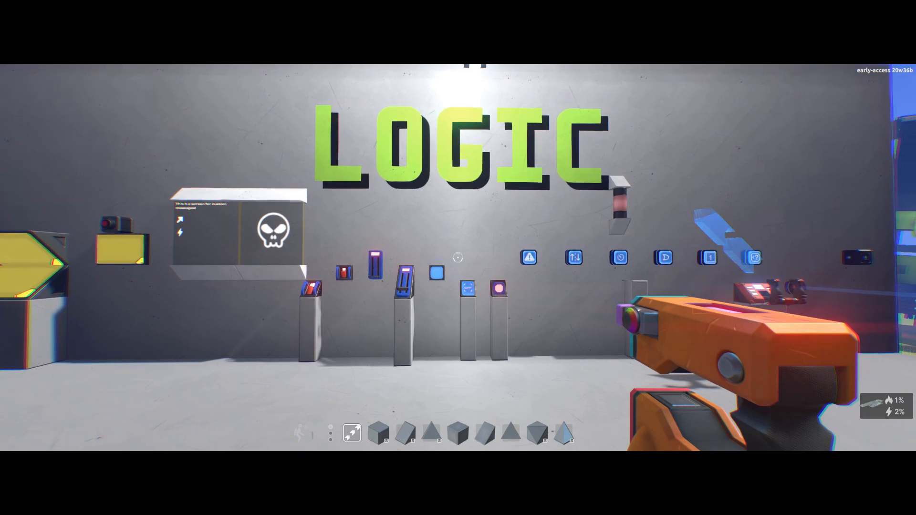
pyautogui.moveTo(456, 267)
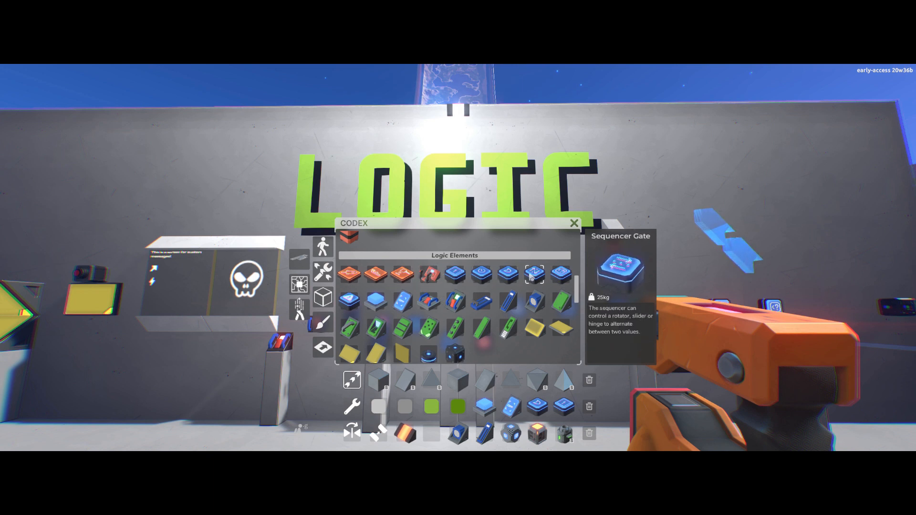
pyautogui.moveTo(507, 275)
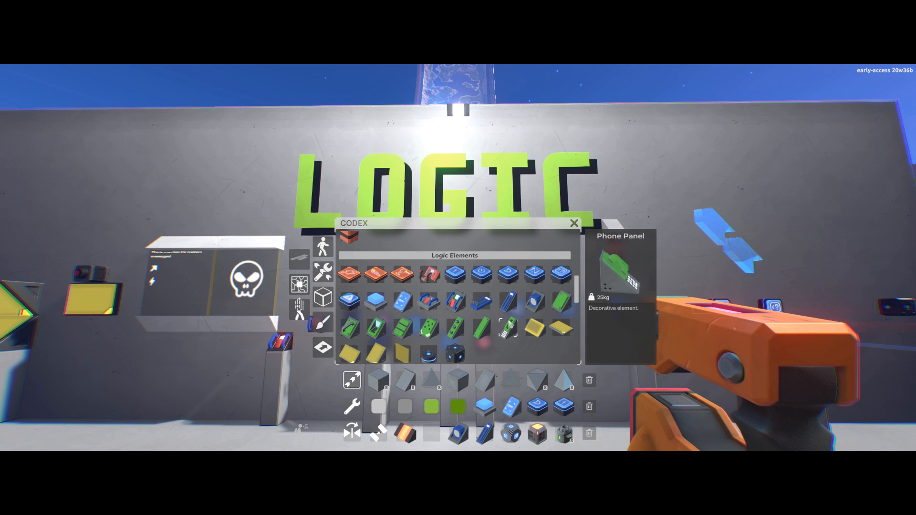
pyautogui.moveTo(506, 300)
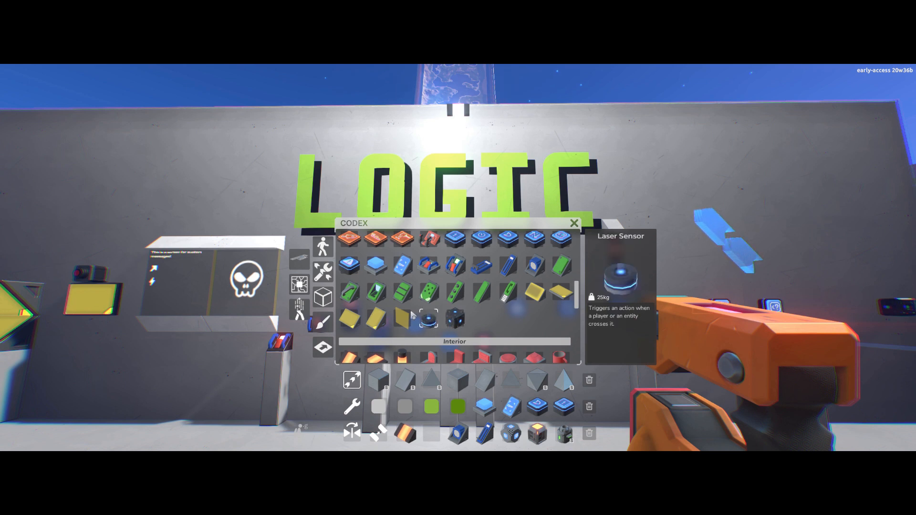
# Step: Browse the codex's Logic Elements from Sequencer Gate through Phone Panel to Laser Sensor
pyautogui.click(573, 222)
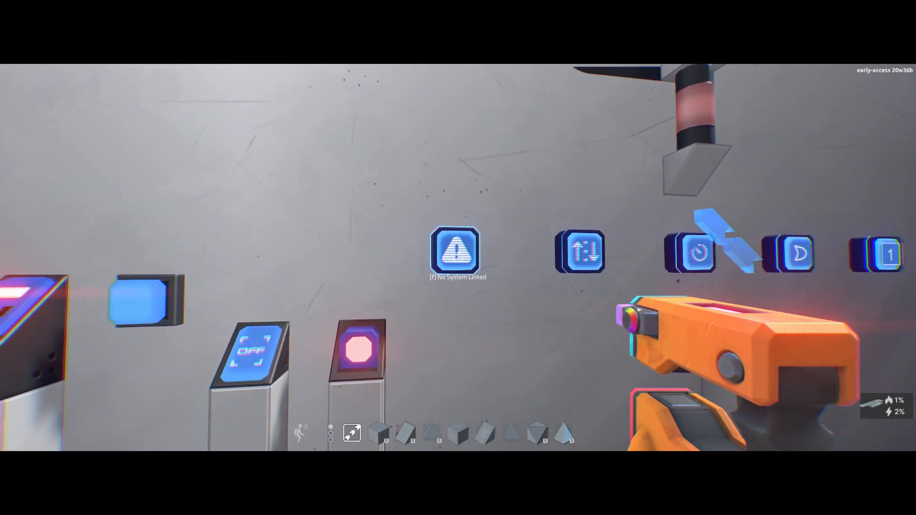
pyautogui.click(454, 255)
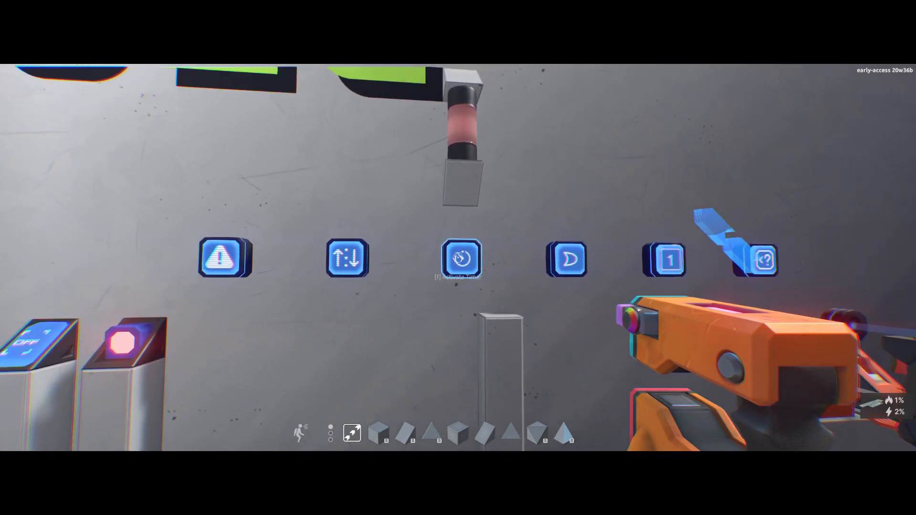
pyautogui.click(463, 259)
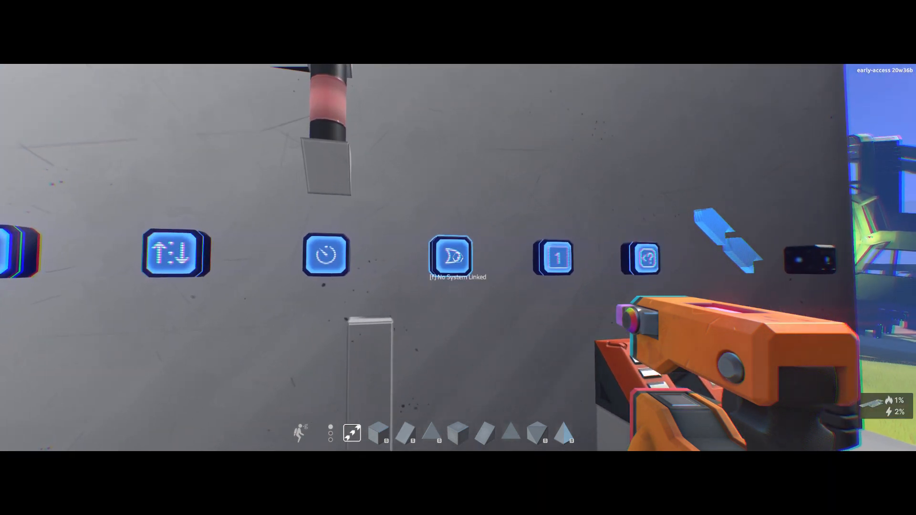
pyautogui.click(453, 257)
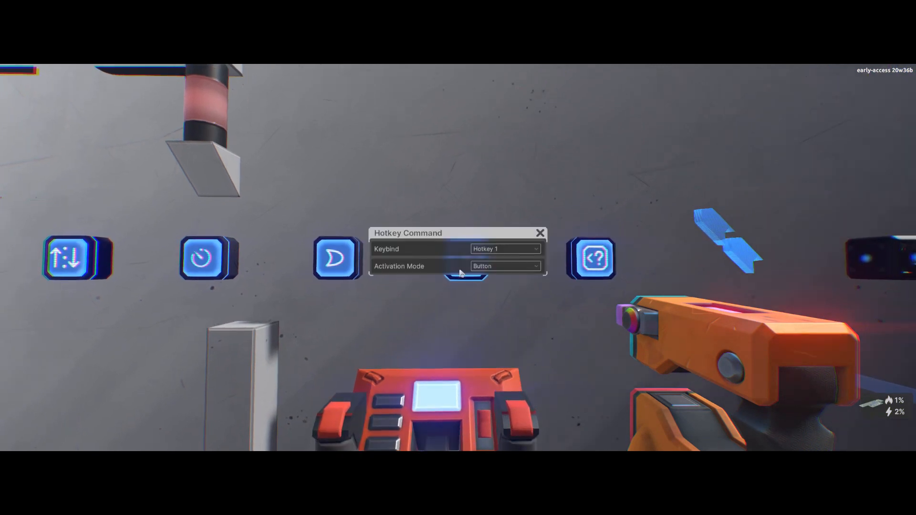
# Step: View the Hotkey Command panel bound to Hotkey 1 with Button activation
pyautogui.click(506, 248)
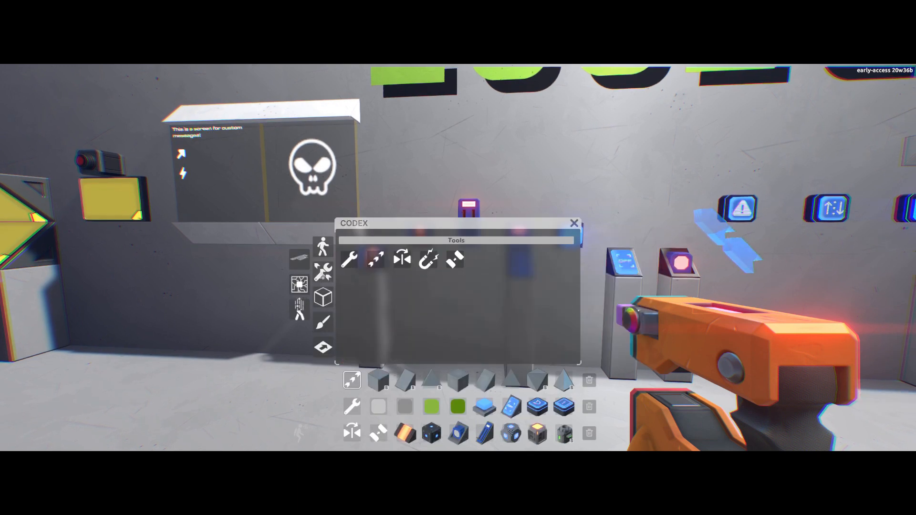
pyautogui.moveTo(374, 260)
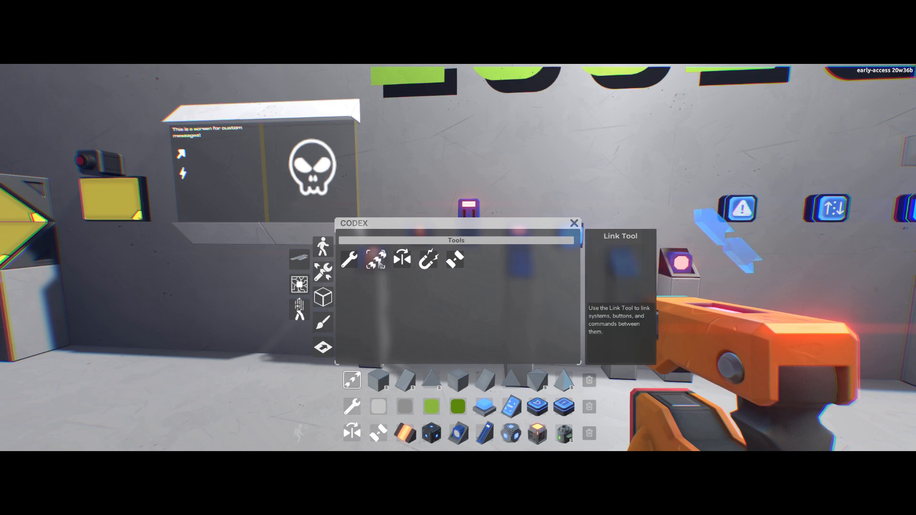
pyautogui.moveTo(385, 308)
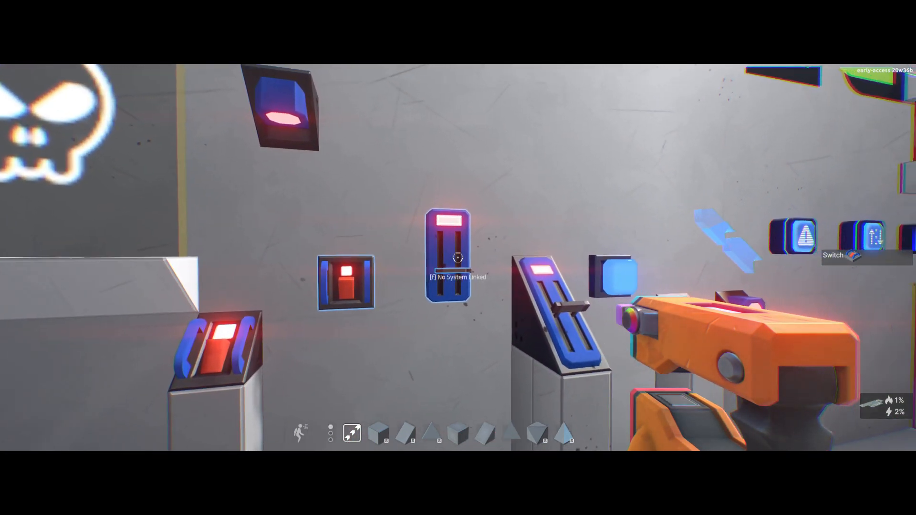
pyautogui.moveTo(454, 257)
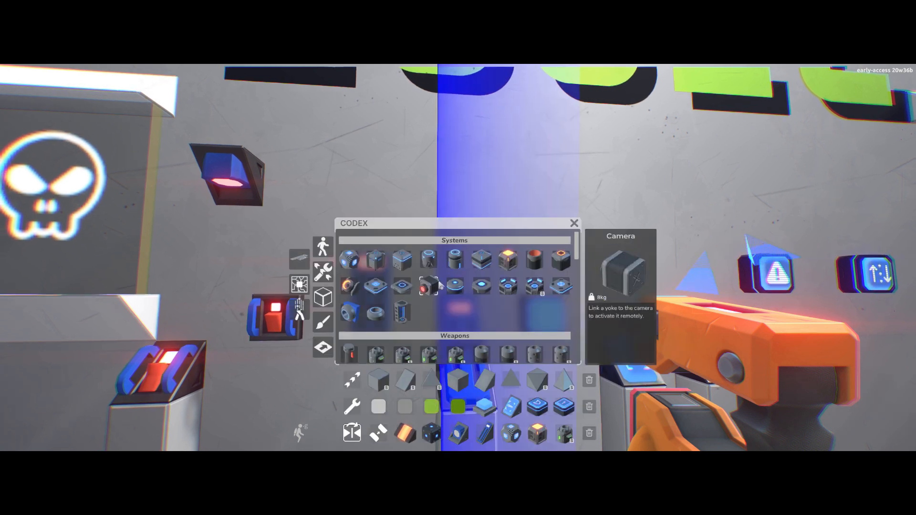
# Step: Scroll the codex down to Mechanisms and Logic Elements and look up the Logic Gate
pyautogui.scroll(-3)
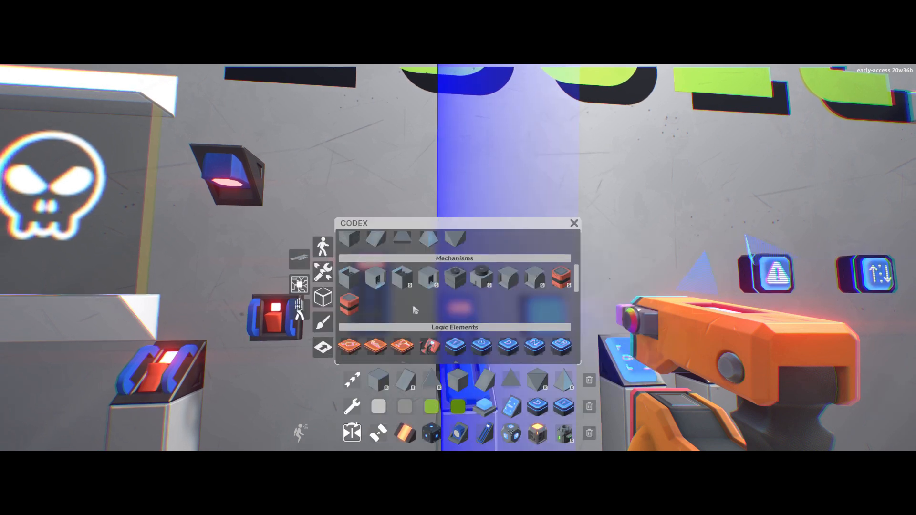
pyautogui.moveTo(401, 280)
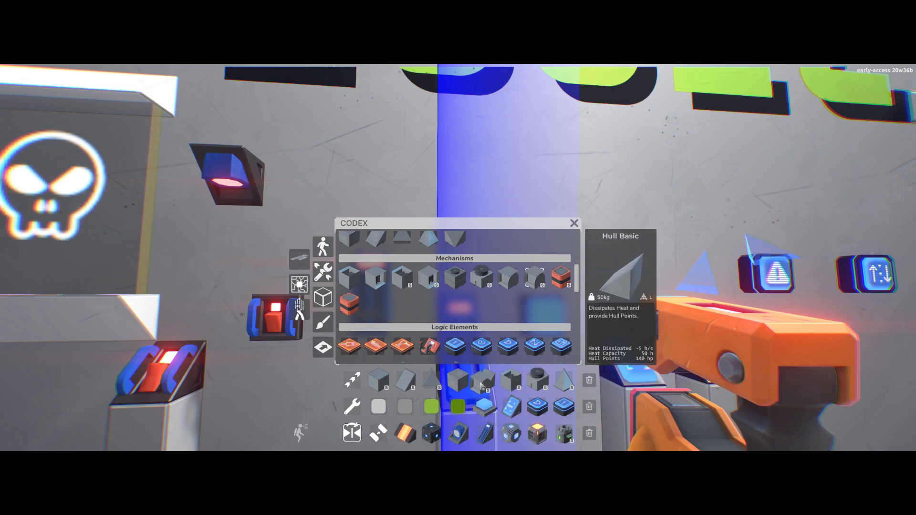
pyautogui.moveTo(483, 279)
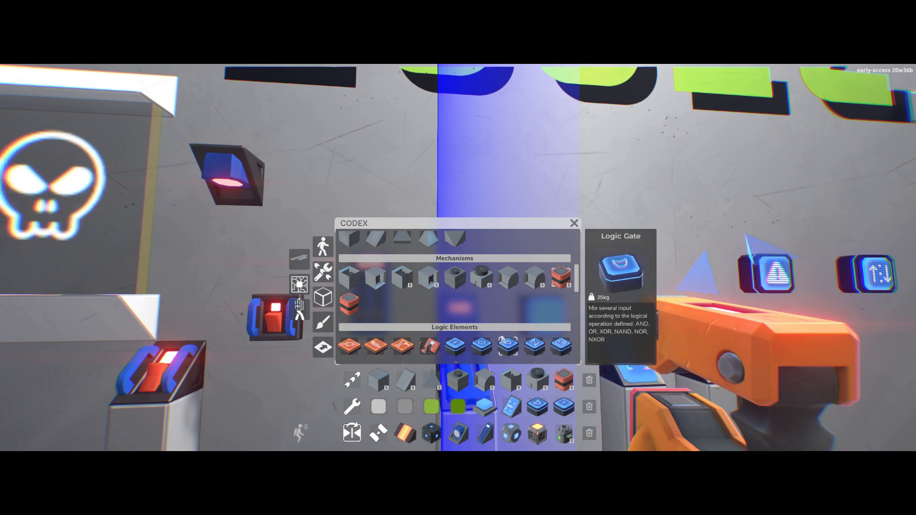
pyautogui.click(573, 223)
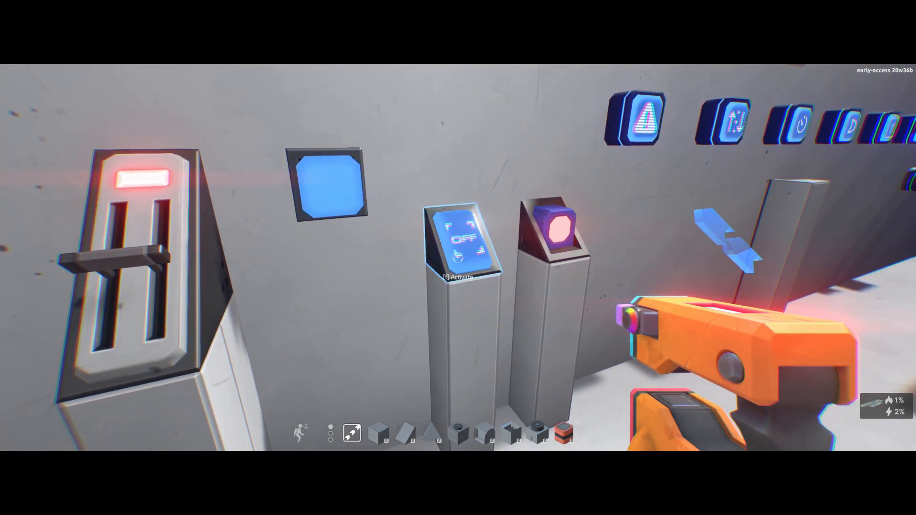
pyautogui.moveTo(456, 257)
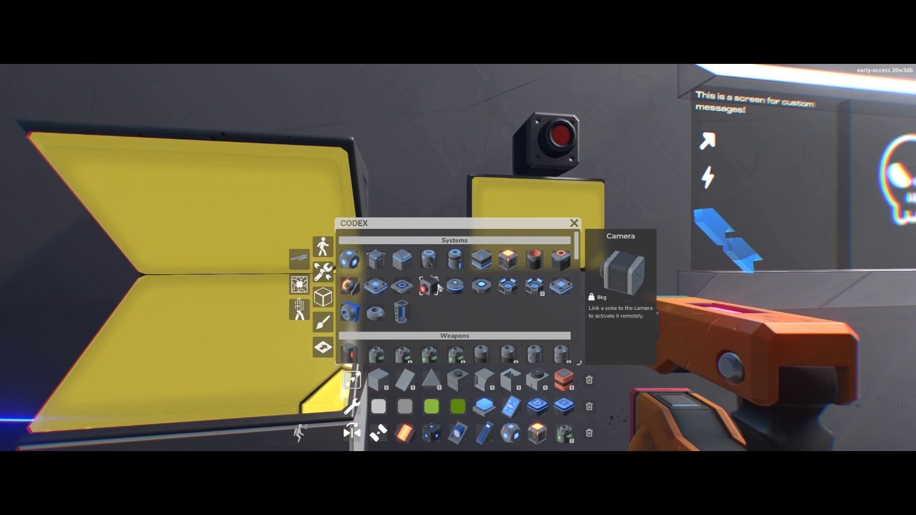
# Step: Browse the codex's Systems category and read the Camera block's description
pyautogui.click(573, 223)
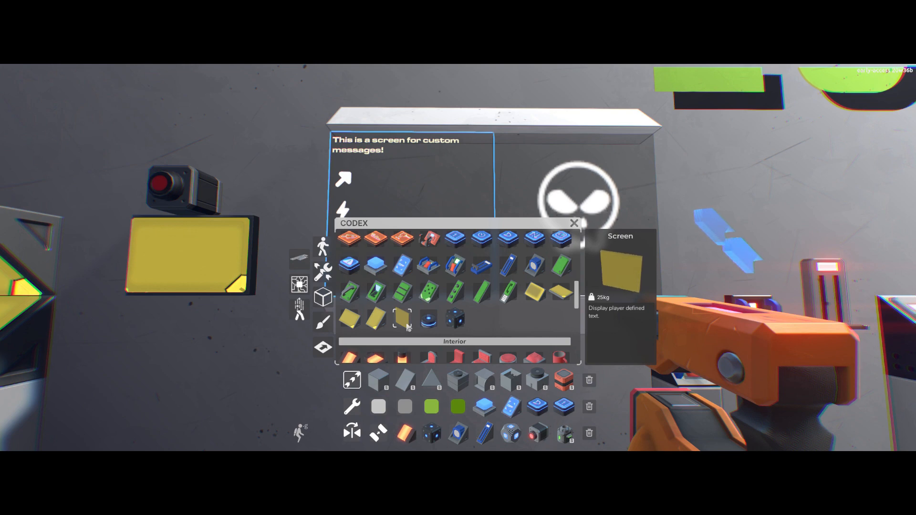
# Step: Add <sprite=065> arrow and <sprite=028> lightning tags below the screen's custom message text
pyautogui.click(572, 224)
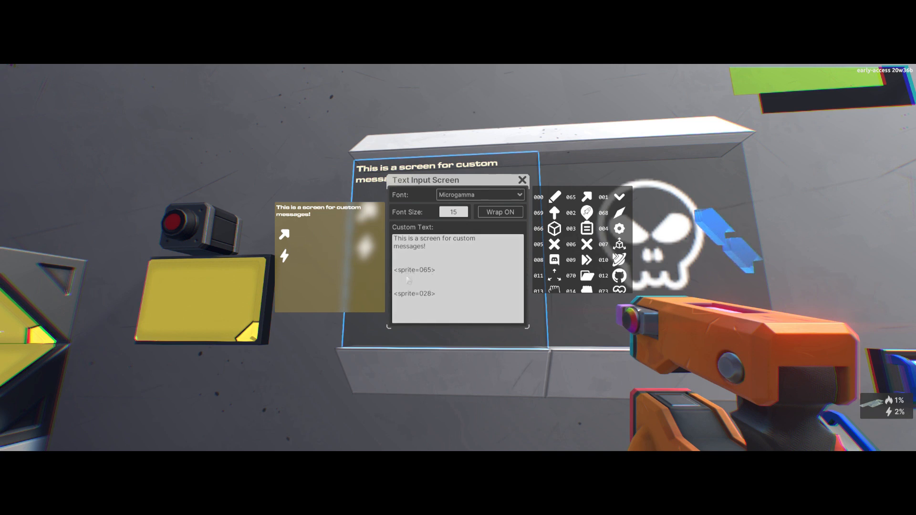
pyautogui.moveTo(456, 327)
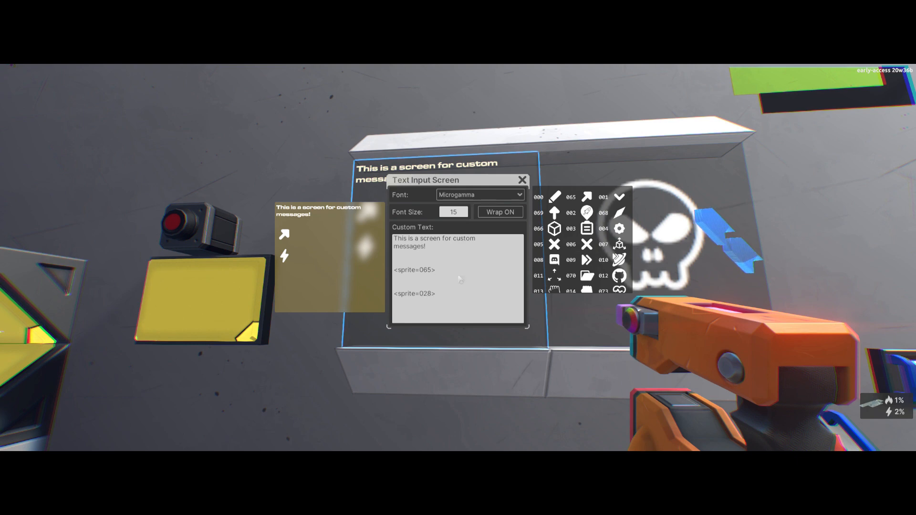
pyautogui.click(523, 179)
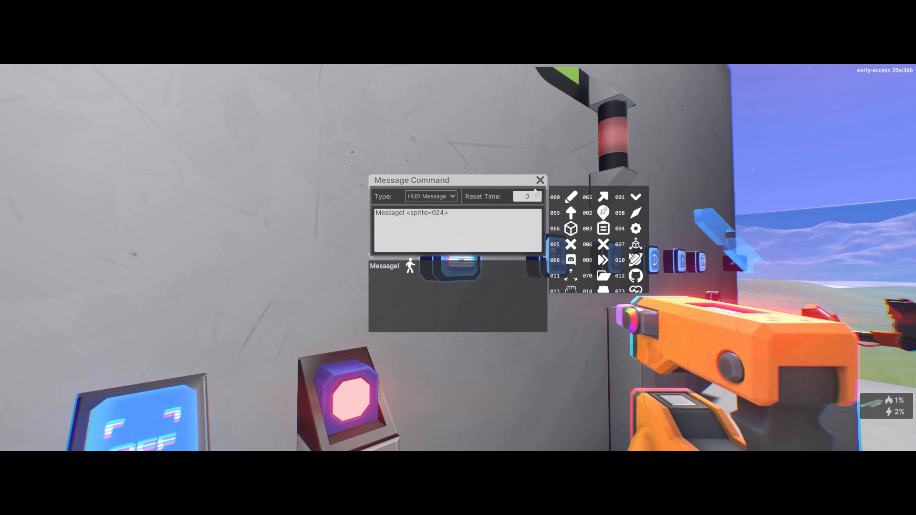
# Step: Set the message block to HUD Message with text 'Message! <sprite=024>'
pyautogui.click(540, 179)
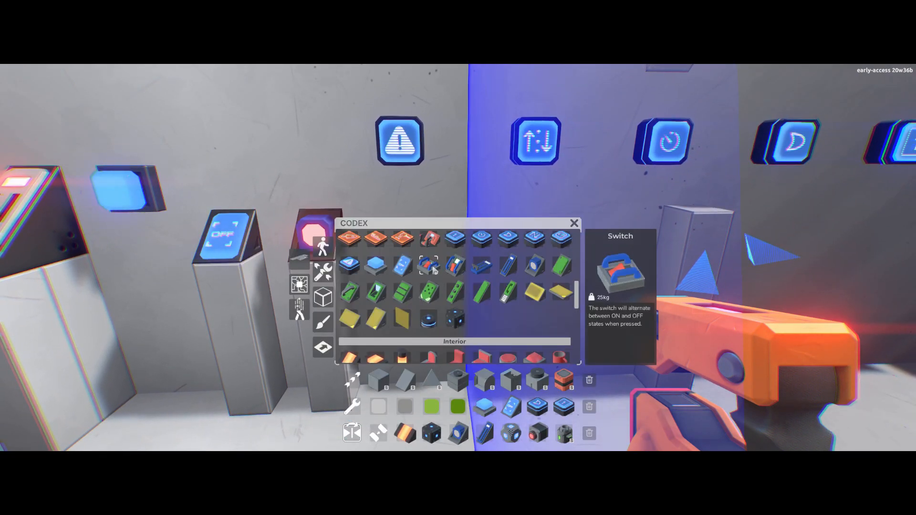
pyautogui.moveTo(455, 321)
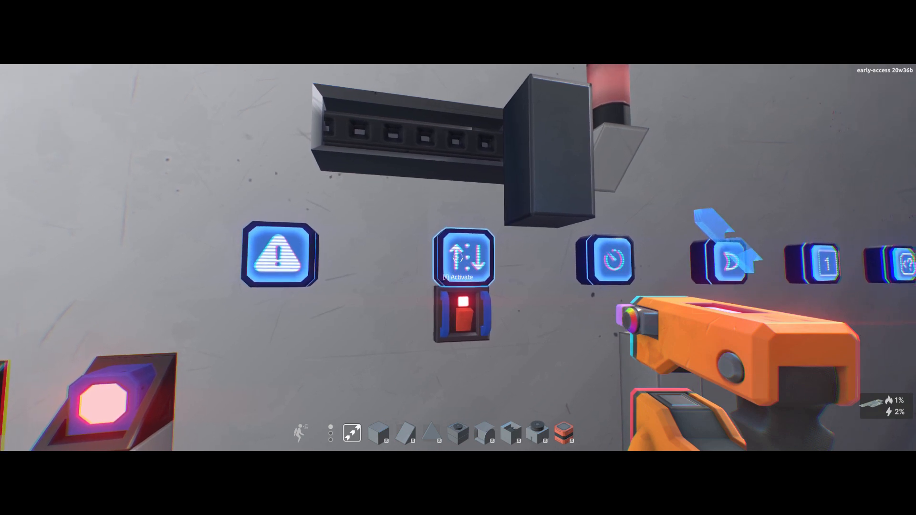
# Step: Set the rail sequencer to OFF 0 and ON 0.75 and test it with the switch
pyautogui.click(464, 259)
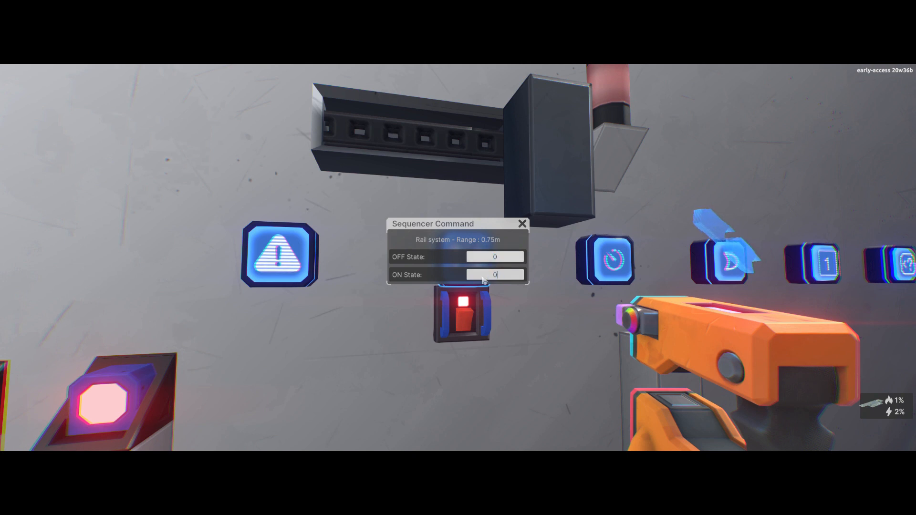
pyautogui.click(521, 223)
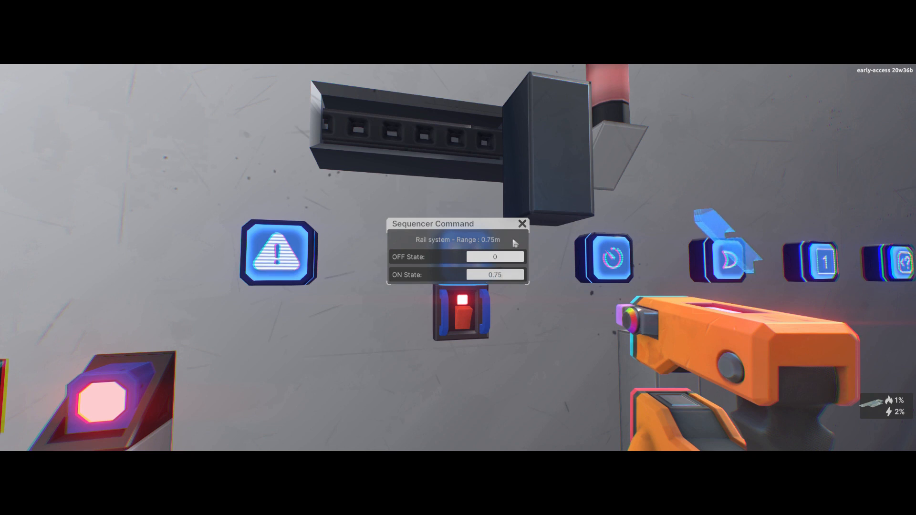
pyautogui.click(523, 223)
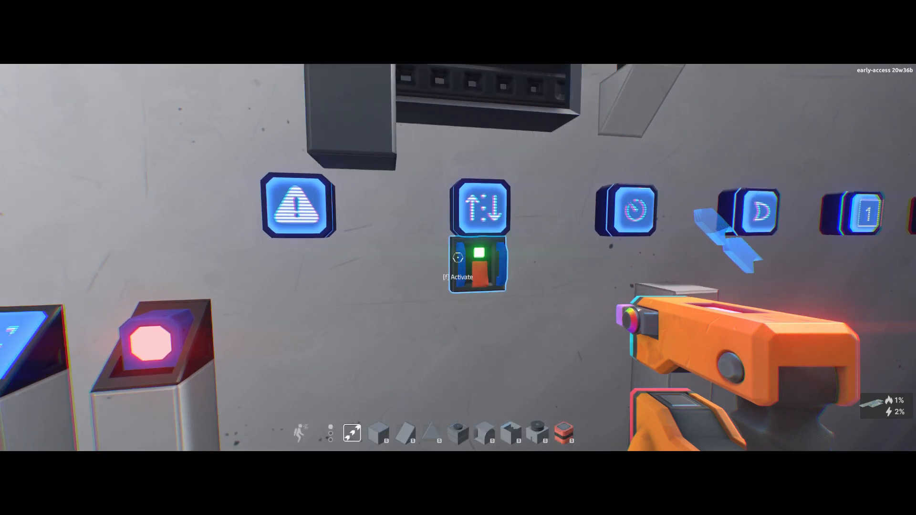
pyautogui.click(478, 265)
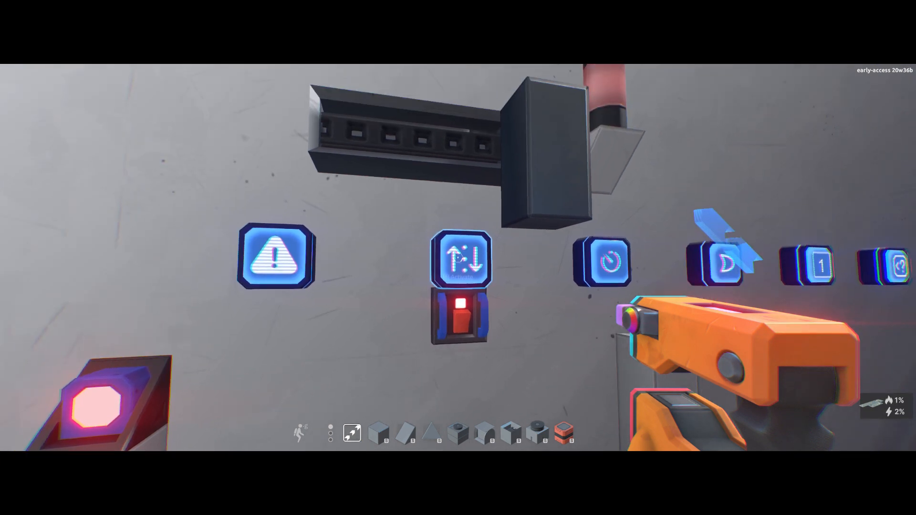
# Step: Retune the sequencer's ON state down to 0.35
pyautogui.click(461, 263)
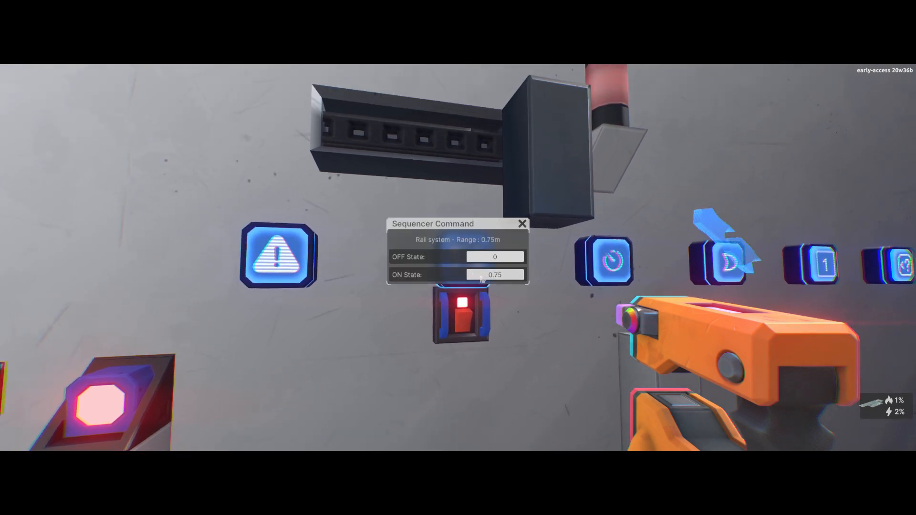
pyautogui.click(520, 223)
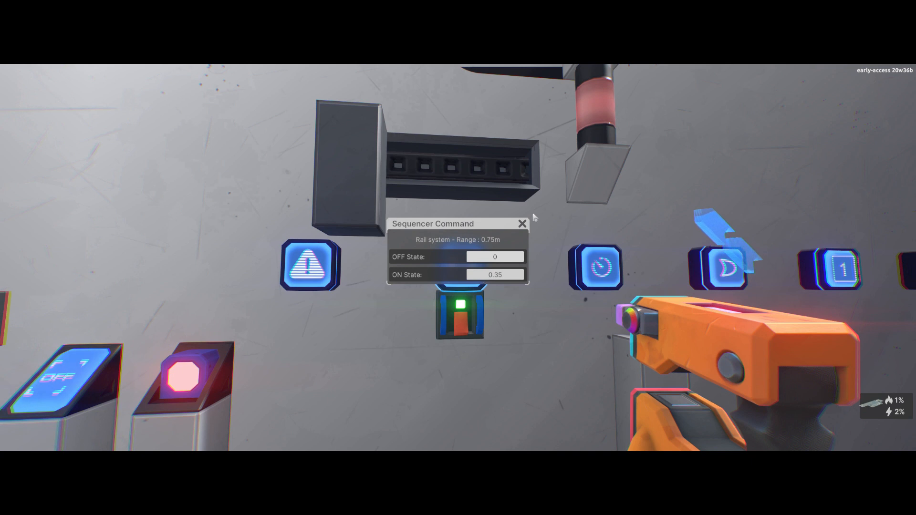
pyautogui.click(521, 223)
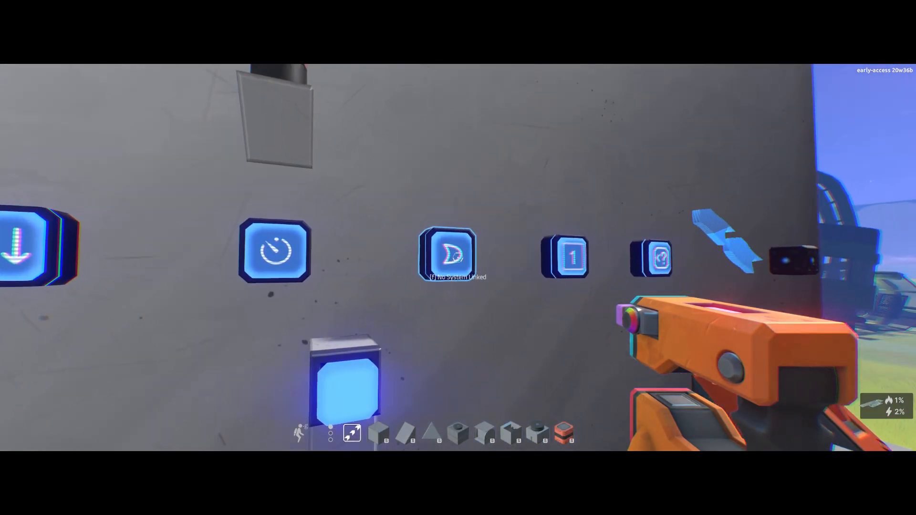
# Step: Switch the Logic Command's gate type through options such as NOR and AND
pyautogui.click(450, 258)
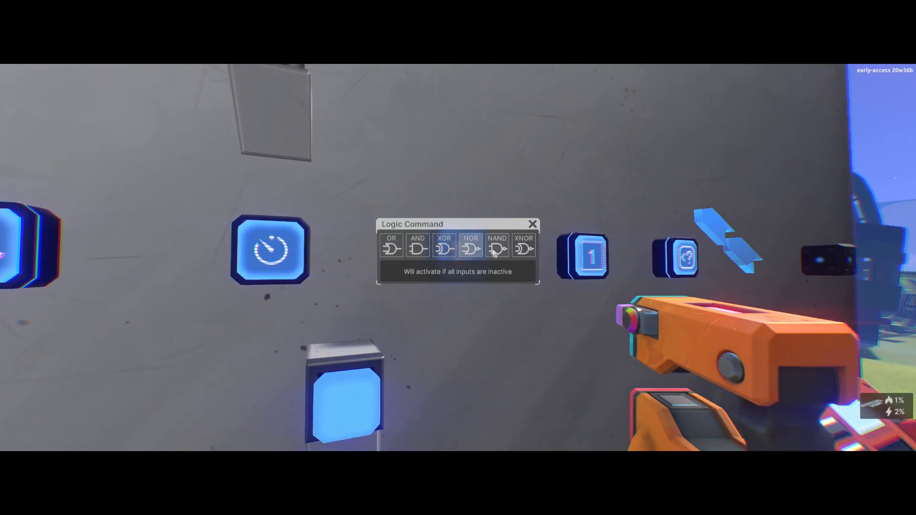
pyautogui.click(392, 247)
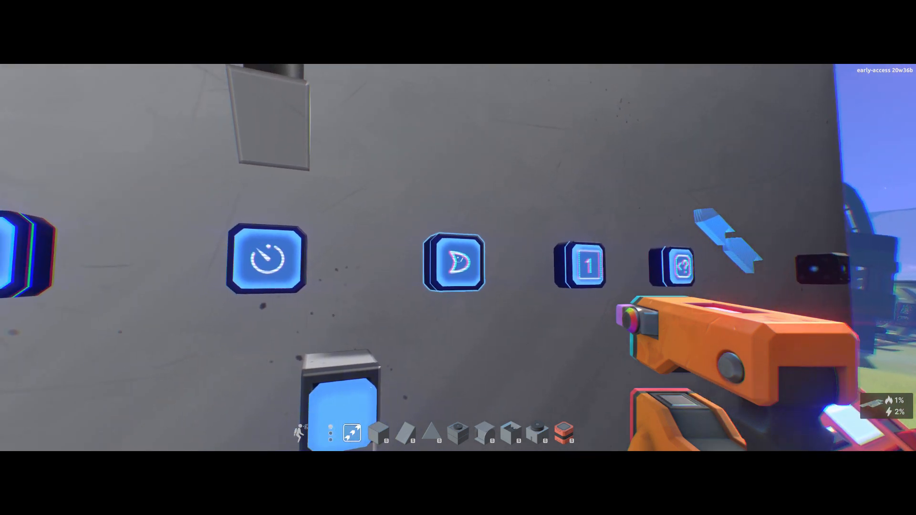
pyautogui.click(458, 266)
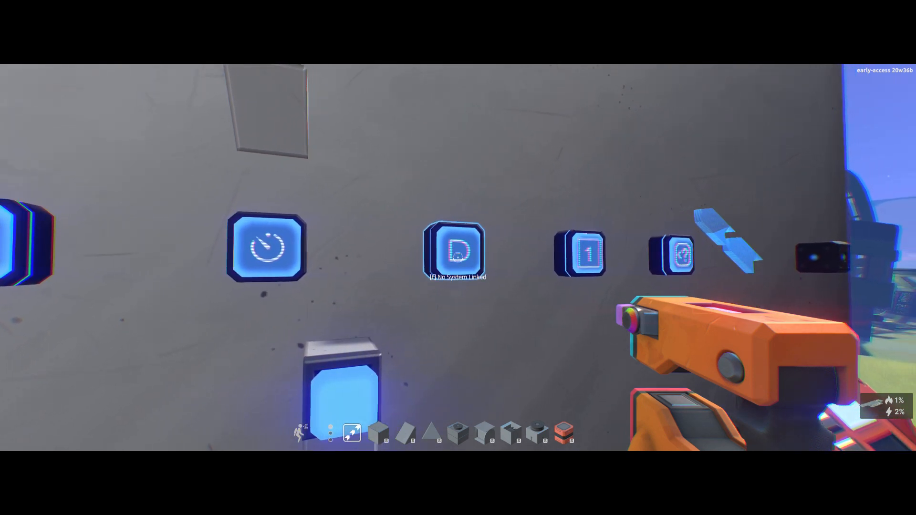
pyautogui.click(458, 253)
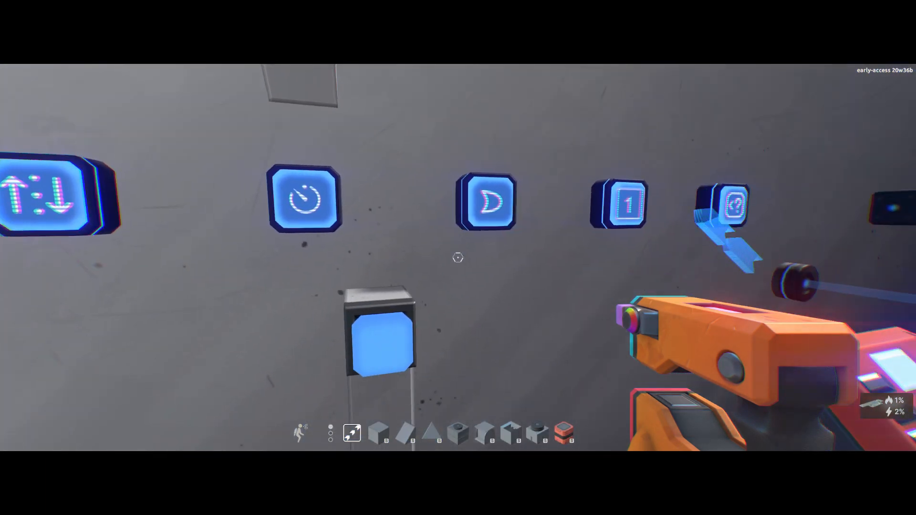
# Step: Select the Timer Gate in the codex and connect it to the red-striped rail piece above
pyautogui.click(490, 204)
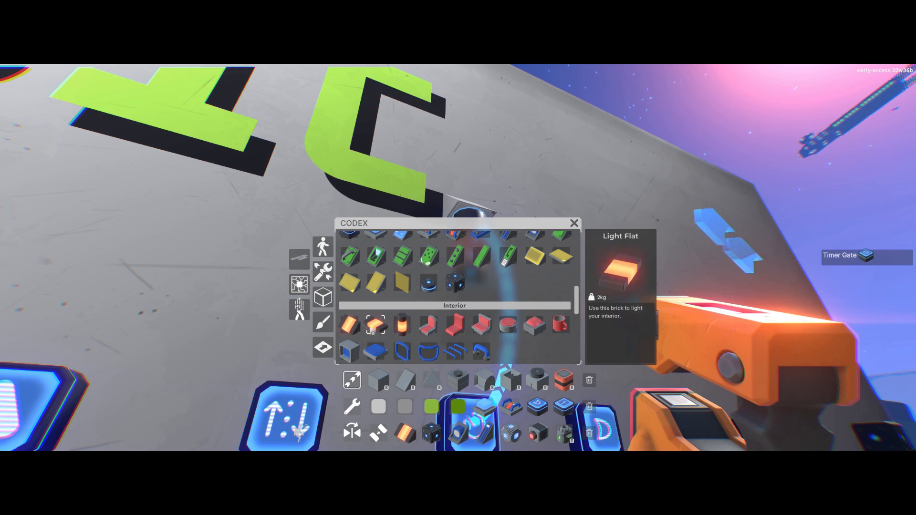
pyautogui.click(575, 222)
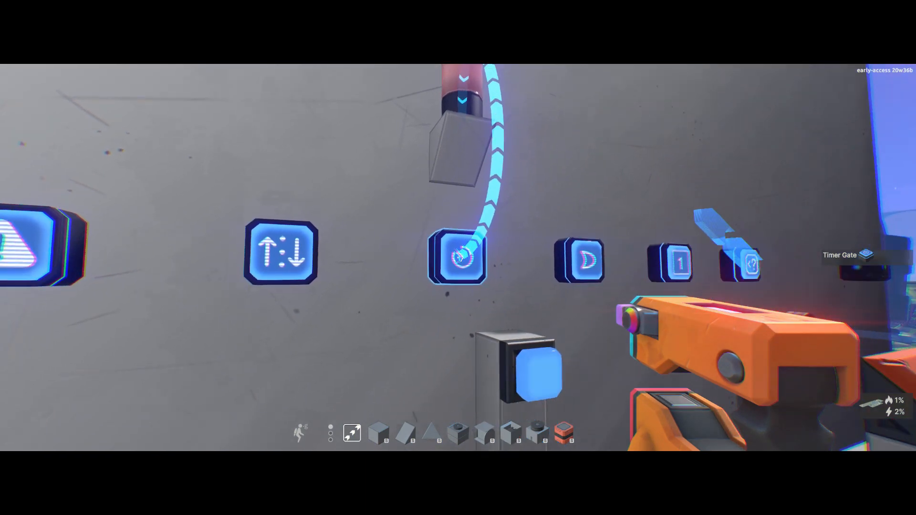
# Step: Set the Timer Gate's Delay Command to 4 seconds
pyautogui.click(461, 262)
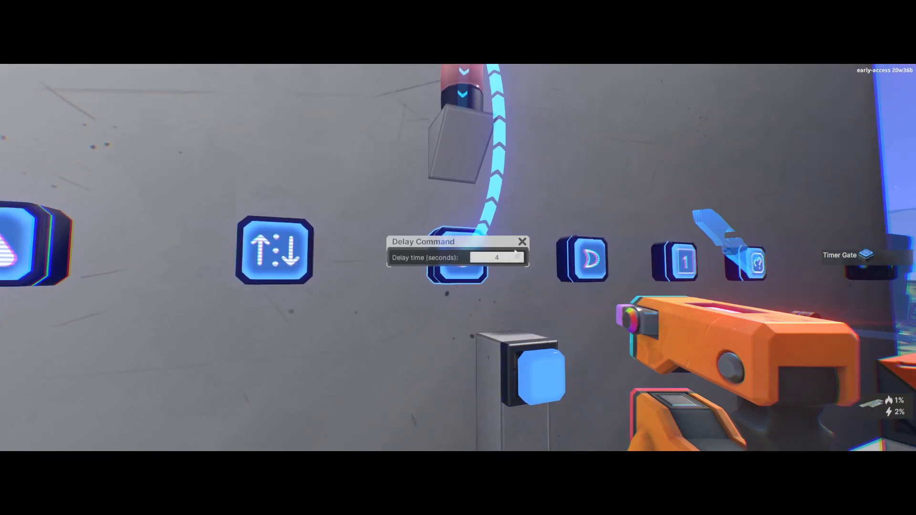
pyautogui.click(523, 242)
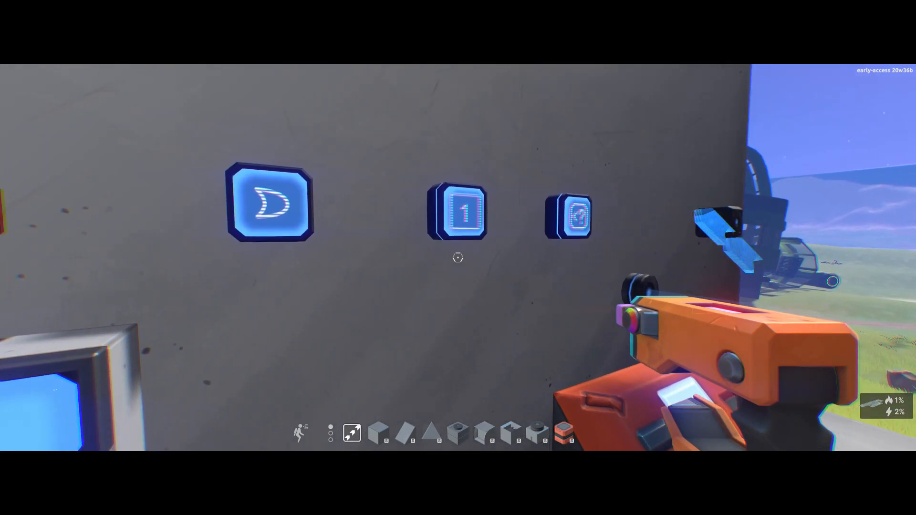
pyautogui.click(464, 216)
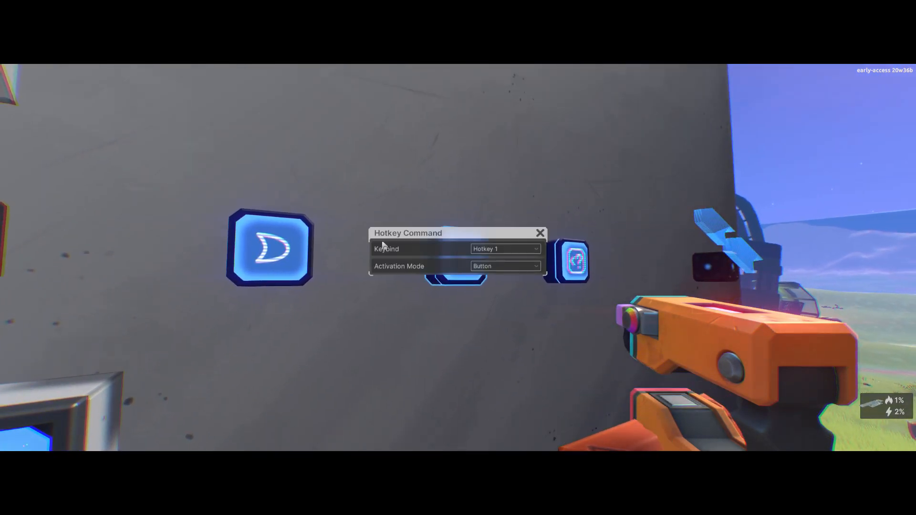
# Step: Bind the hotkey command block to the Landing Gear keybind with Switch activation
pyautogui.click(504, 248)
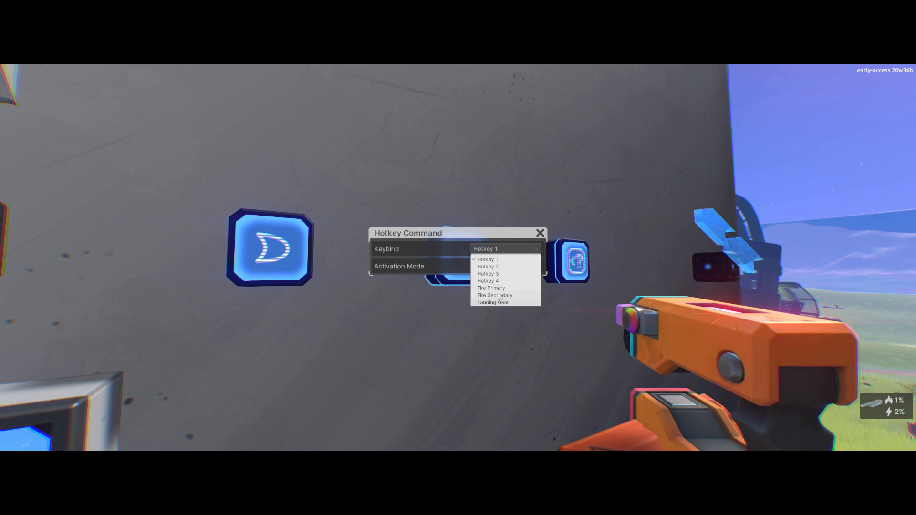
pyautogui.click(506, 265)
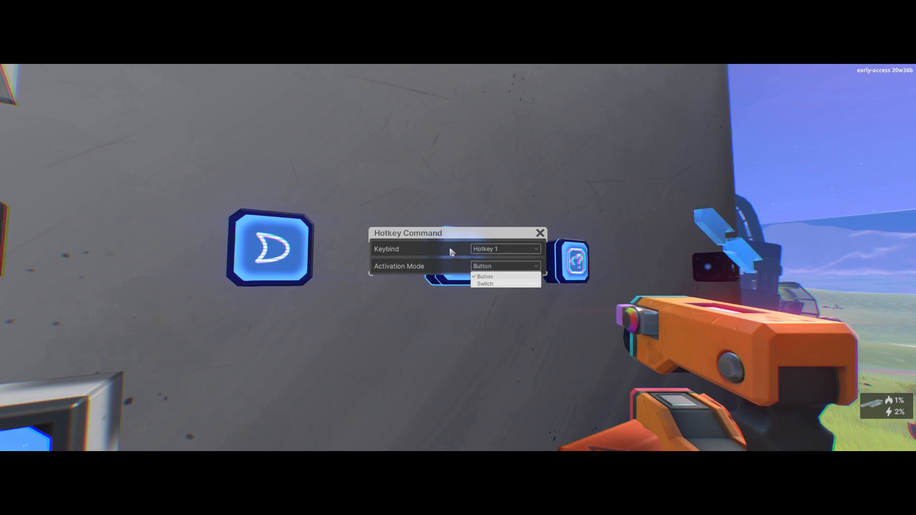
pyautogui.click(484, 277)
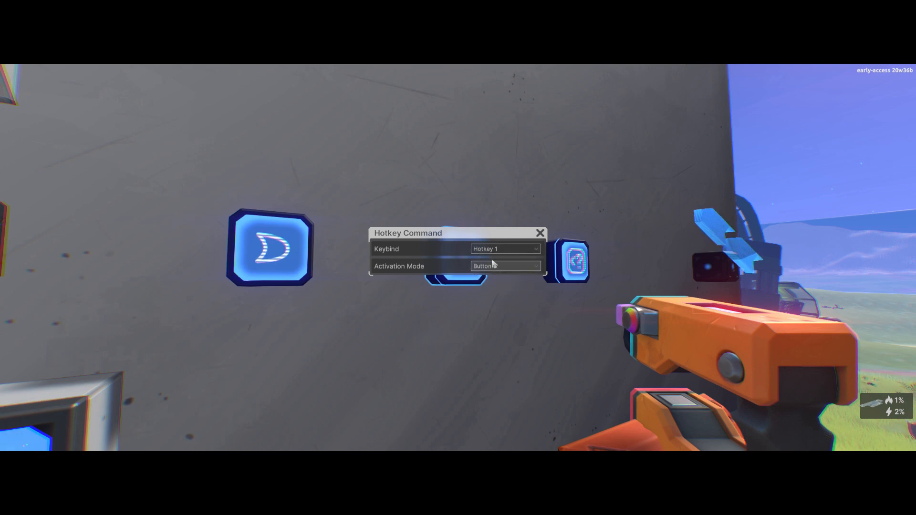
pyautogui.click(505, 248)
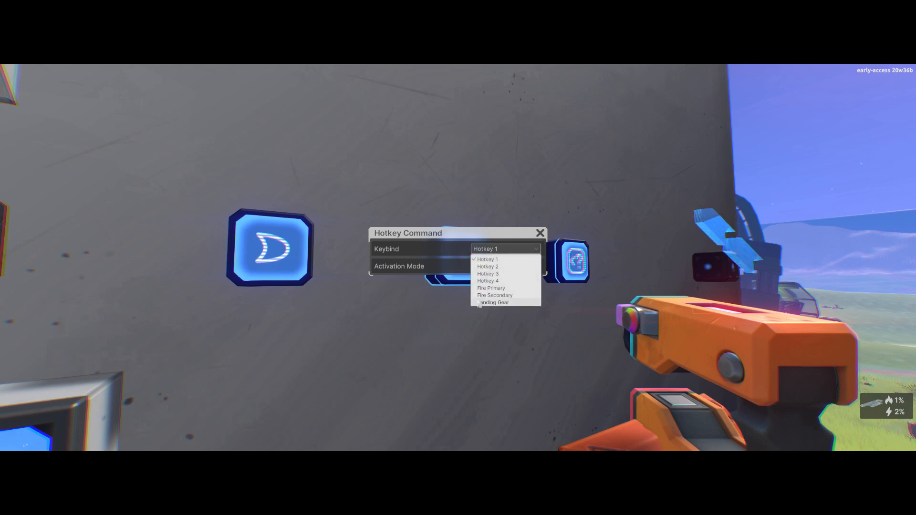
pyautogui.click(494, 302)
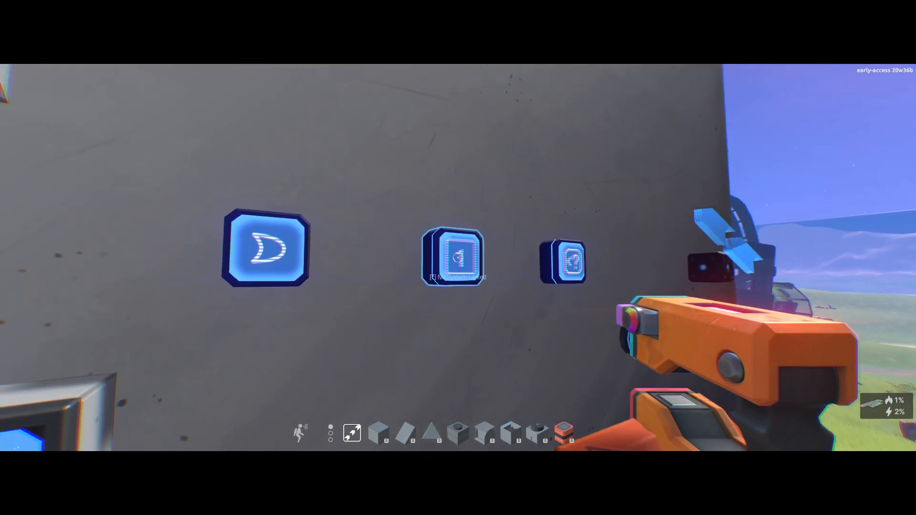
# Step: Review the hotkey block's settings twice, confirming the face reads LDG
pyautogui.click(452, 261)
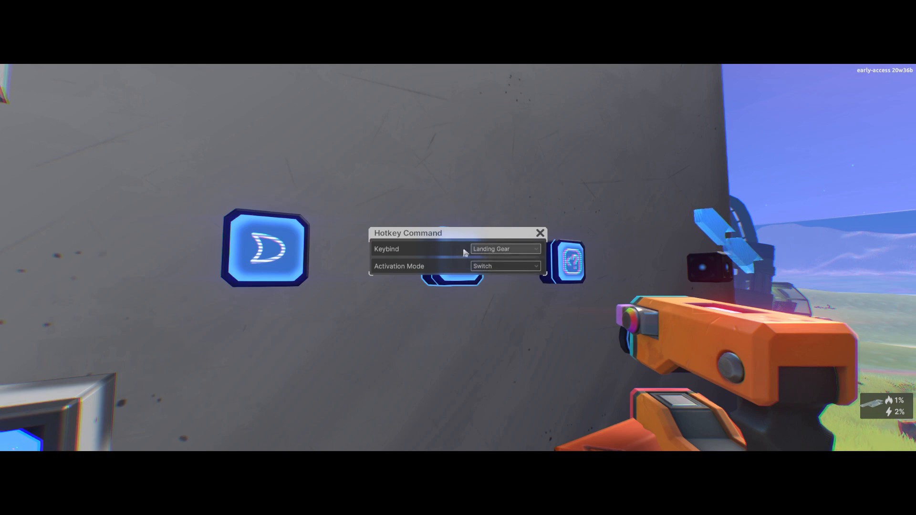
pyautogui.click(540, 232)
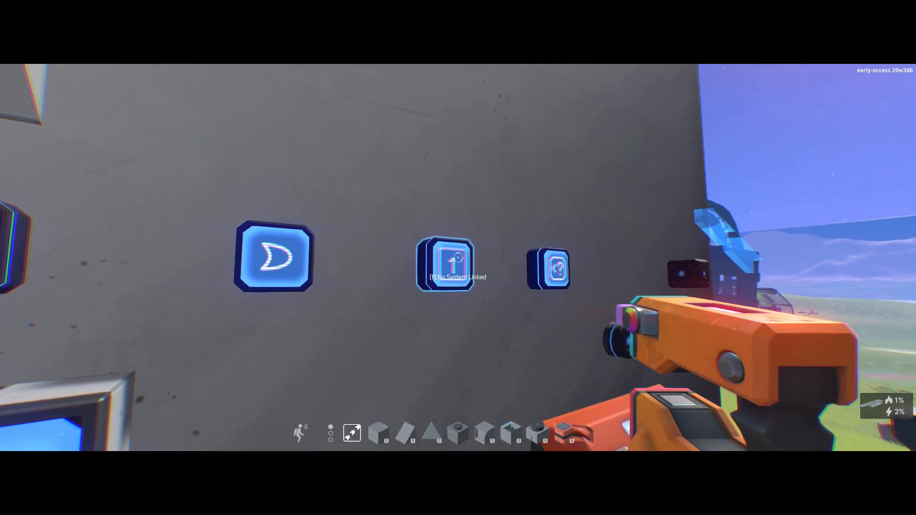
pyautogui.click(446, 260)
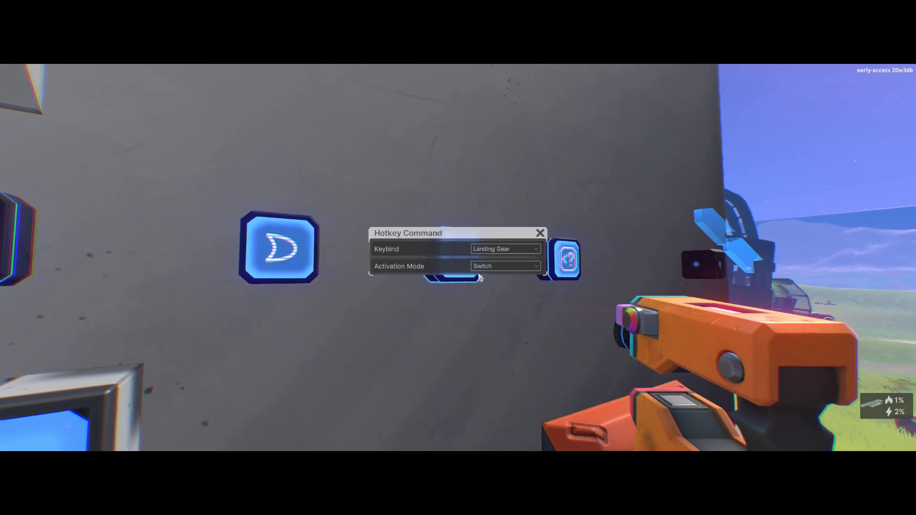
pyautogui.click(540, 233)
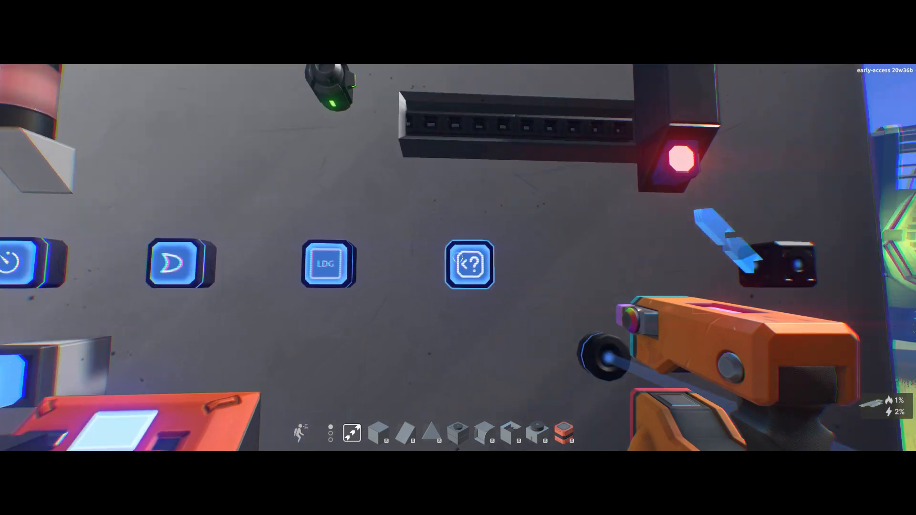
# Step: Inspect the query gate's slider range, threshold 0 and Inferior activation rule
pyautogui.click(468, 265)
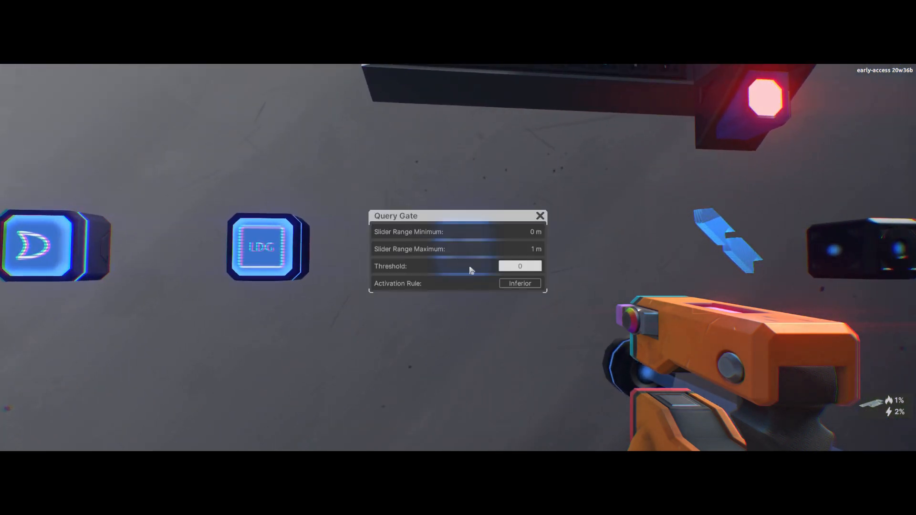
pyautogui.moveTo(444, 248)
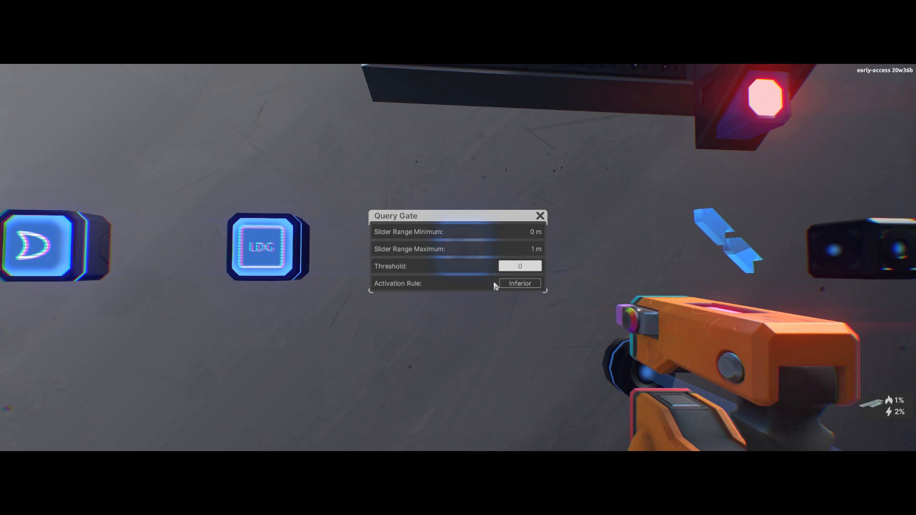
pyautogui.moveTo(503, 275)
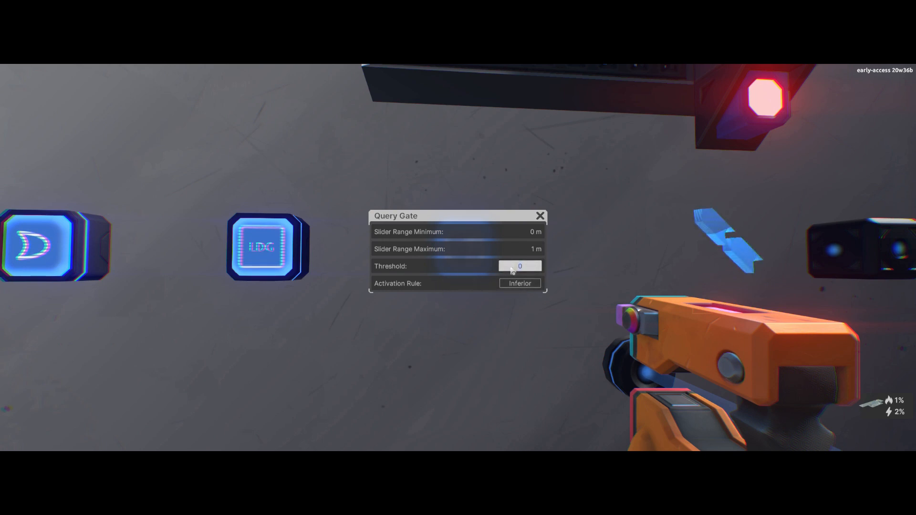
pyautogui.click(520, 266)
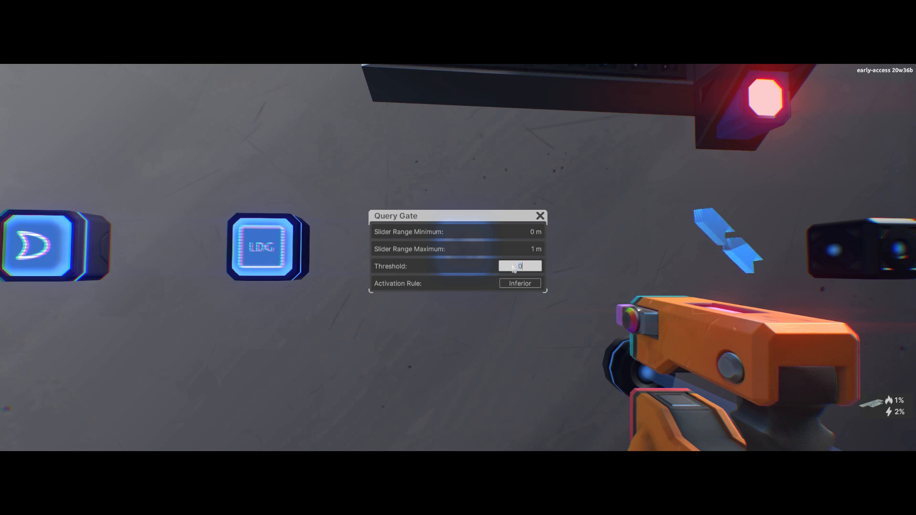
pyautogui.click(539, 216)
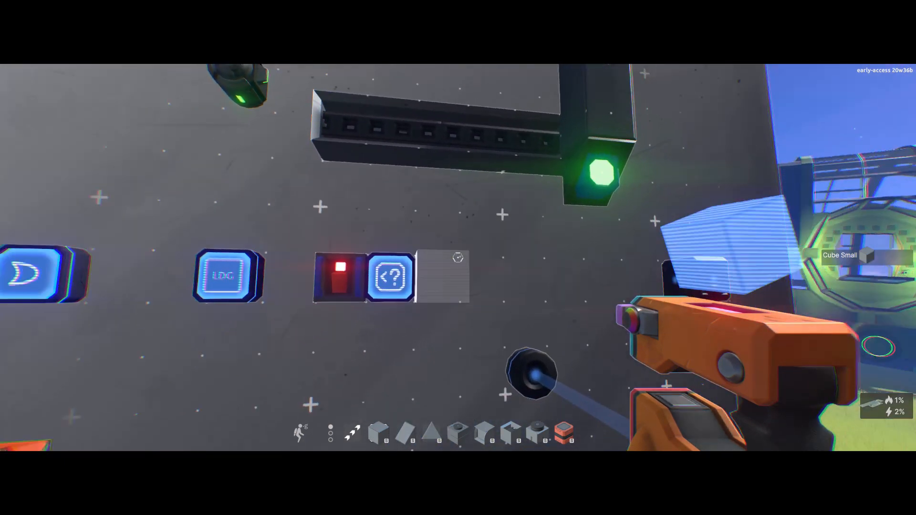
pyautogui.click(391, 279)
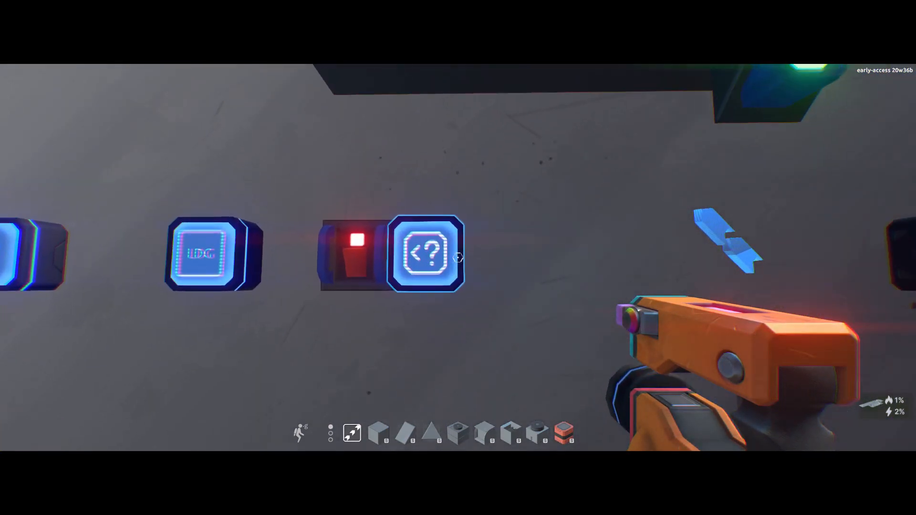
pyautogui.click(423, 254)
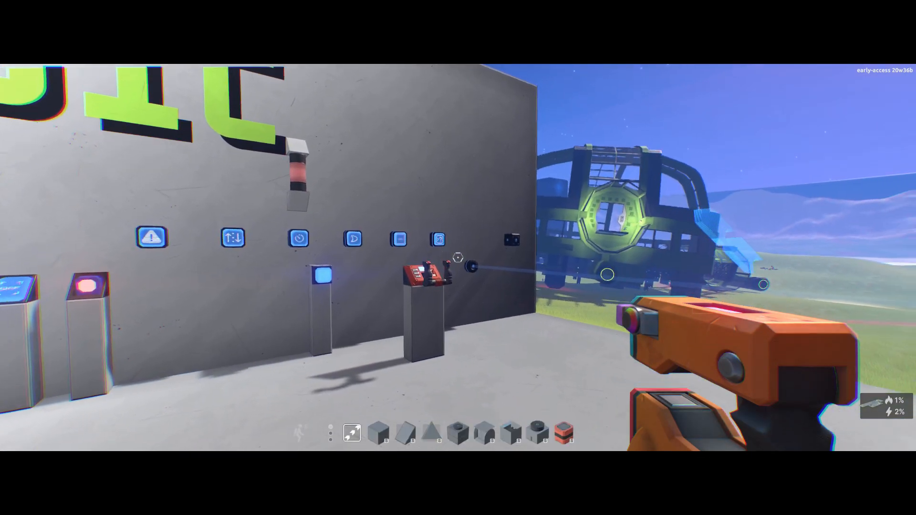
pyautogui.moveTo(461, 264)
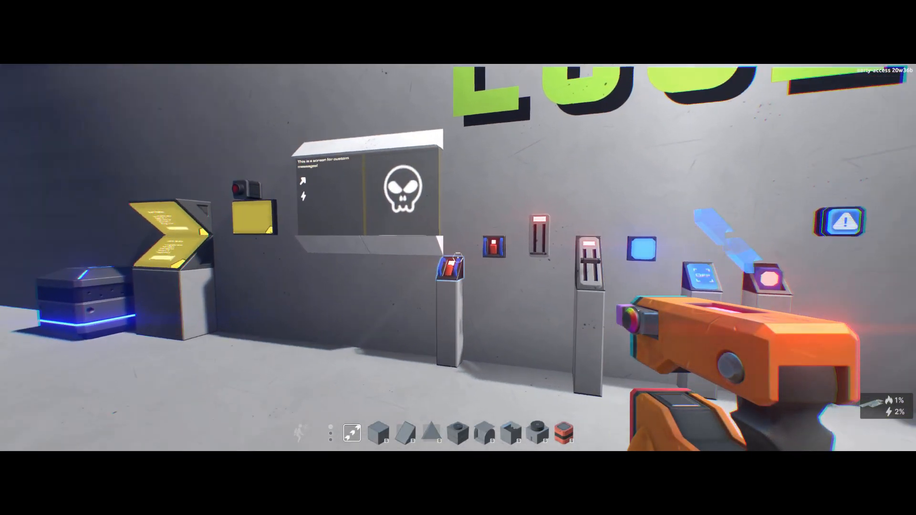